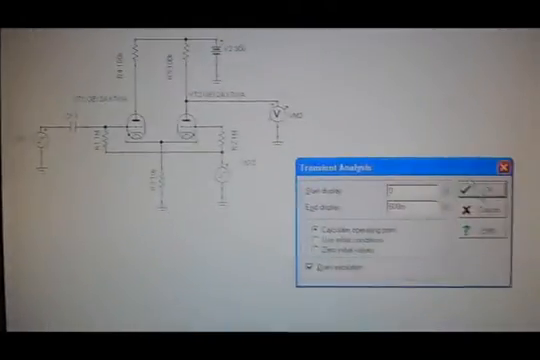
Run the transient analysis from 0 to 500m with the current dialog settings.
left_click(466, 187)
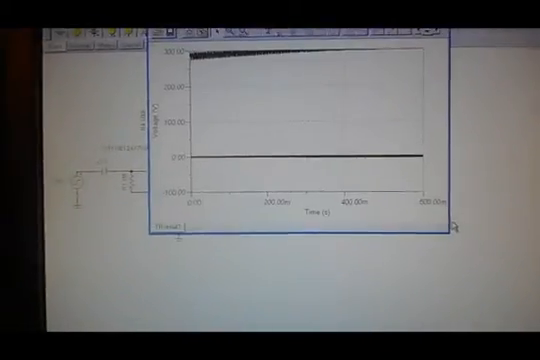